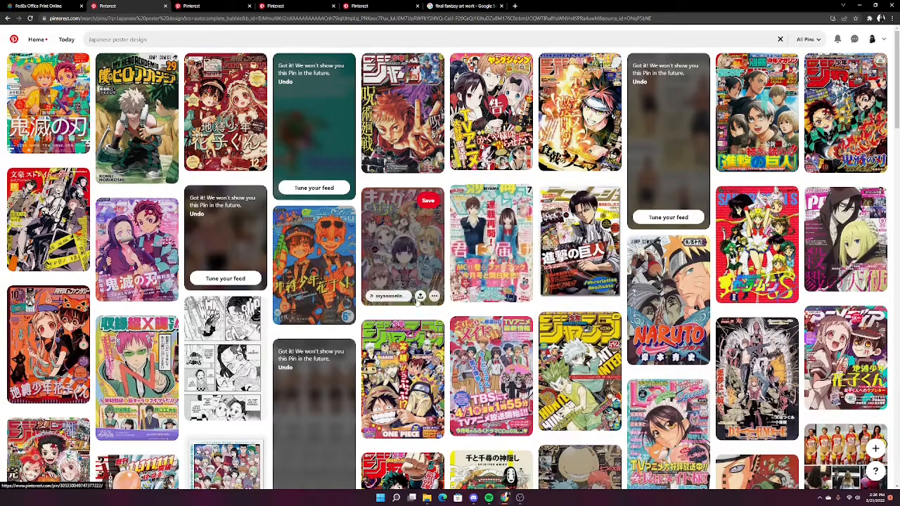
# Step: Scroll the Japanese poster design pins down to the Betsuma manga magazine cover
pyautogui.scroll(-3)
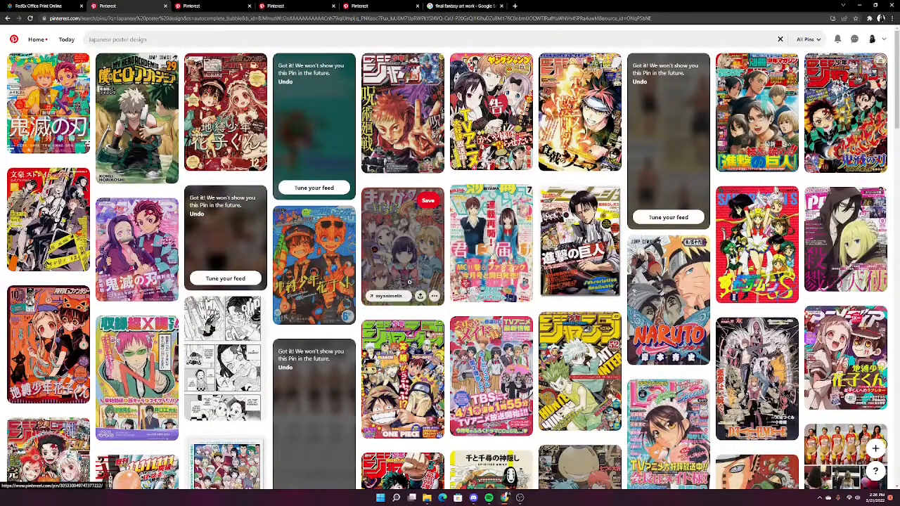
pyautogui.scroll(-3)
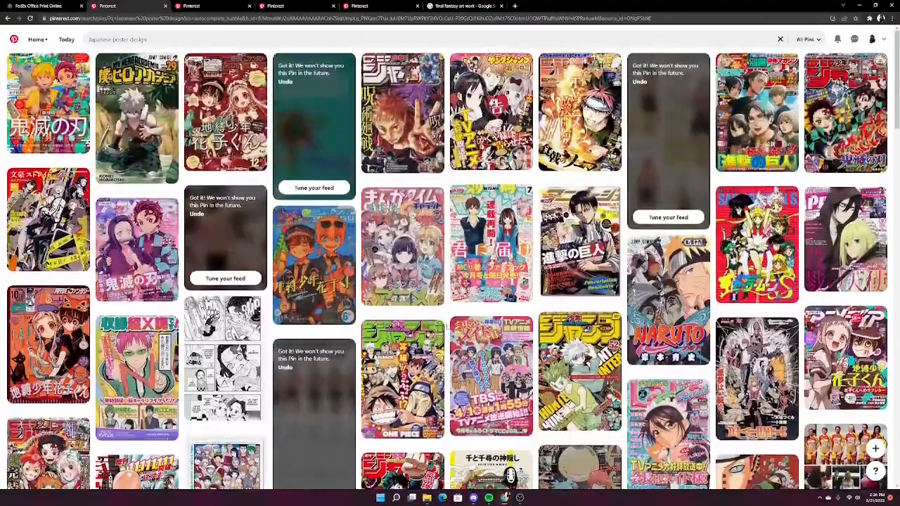
pyautogui.scroll(-3)
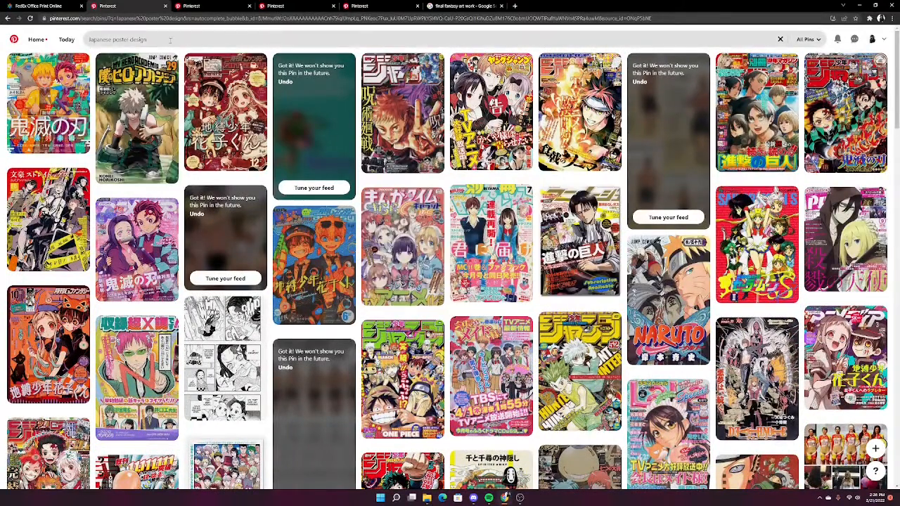
pyautogui.scroll(-3)
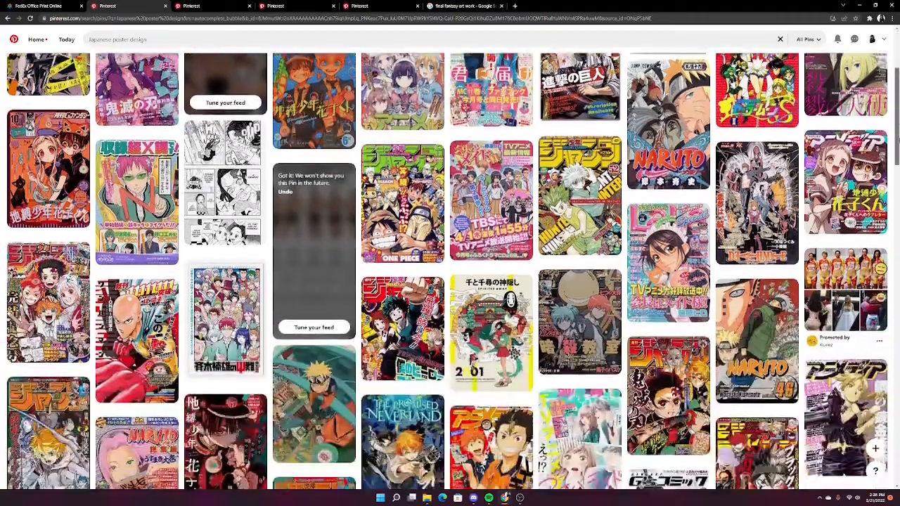
pyautogui.scroll(-3)
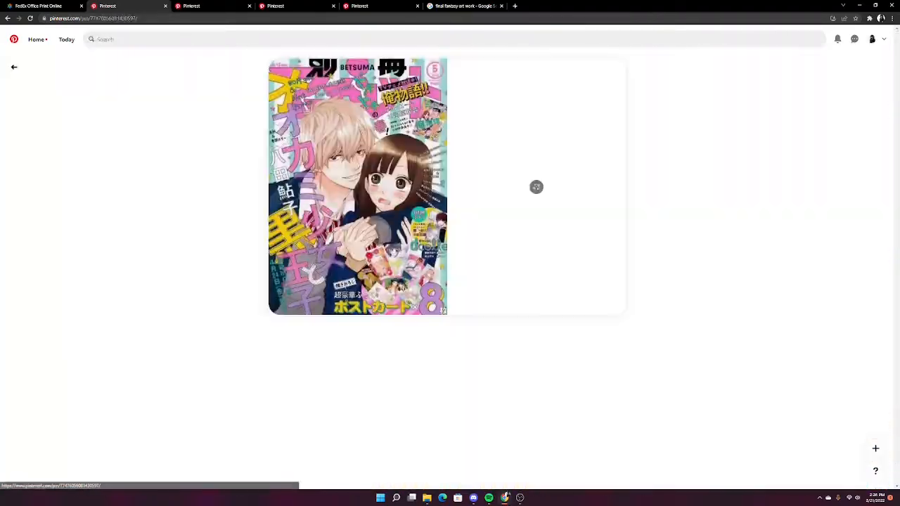
# Step: Browse other pins and More like this to reach the orange-haired manga girl illustration
pyautogui.click(14, 67)
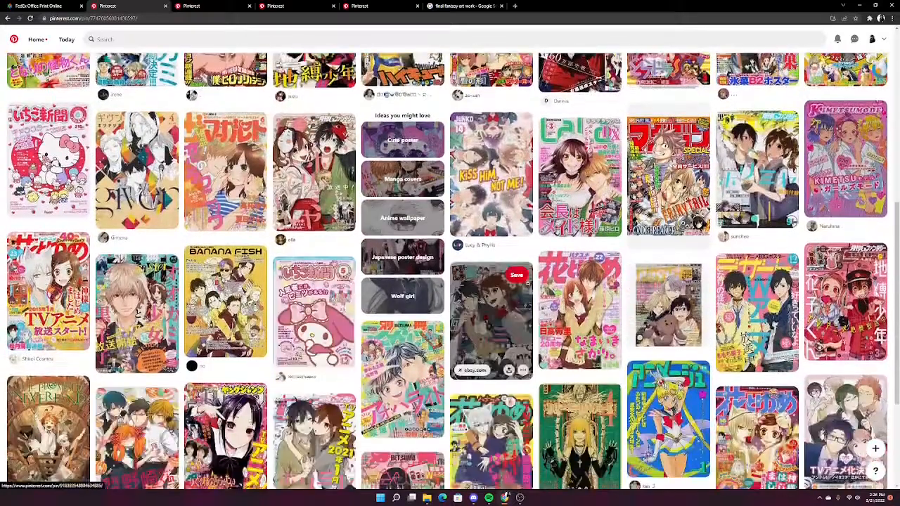
pyautogui.click(402, 139)
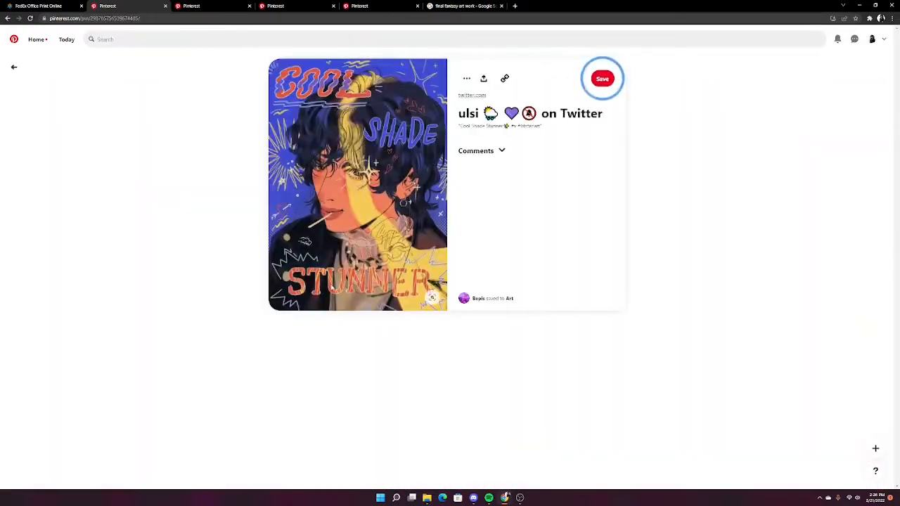
pyautogui.scroll(-3)
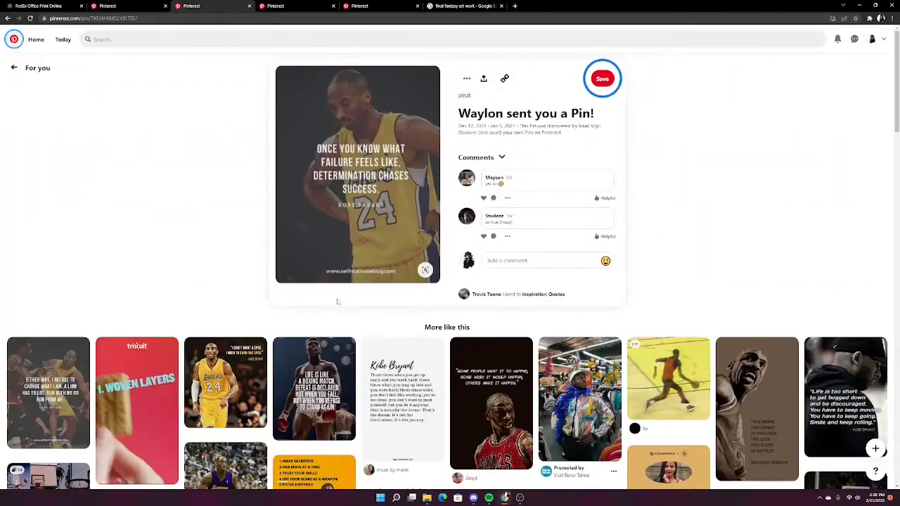
pyautogui.scroll(-3)
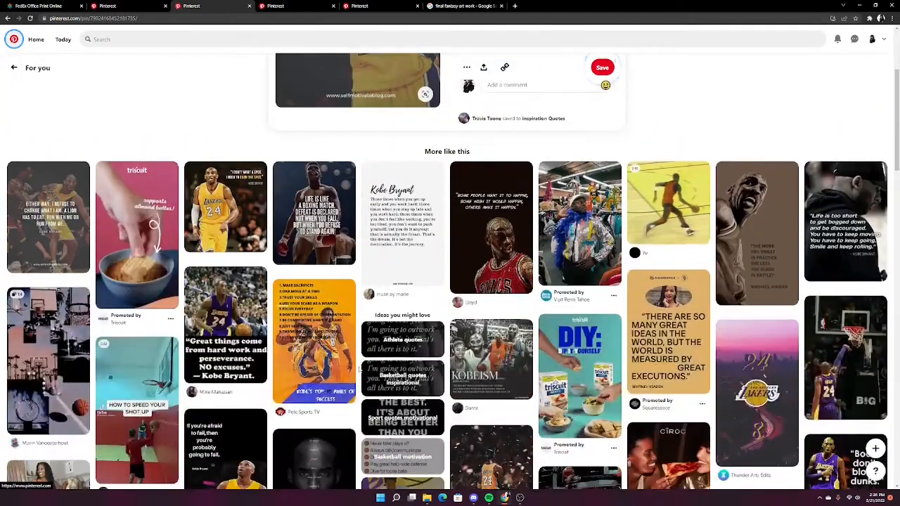
pyautogui.scroll(-3)
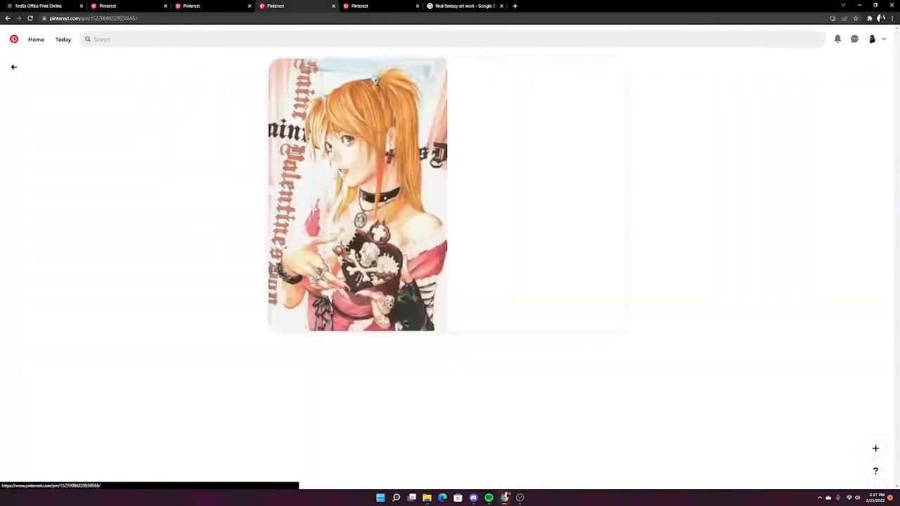
# Step: Open the Xenoblade cover pin and view its comments, then show the Final Fantasy image results
pyautogui.scroll(-3)
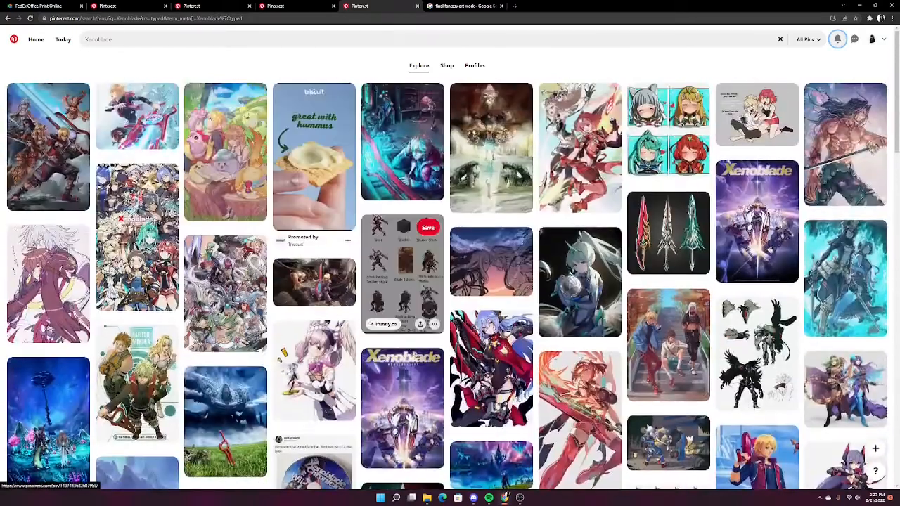
pyautogui.click(402, 407)
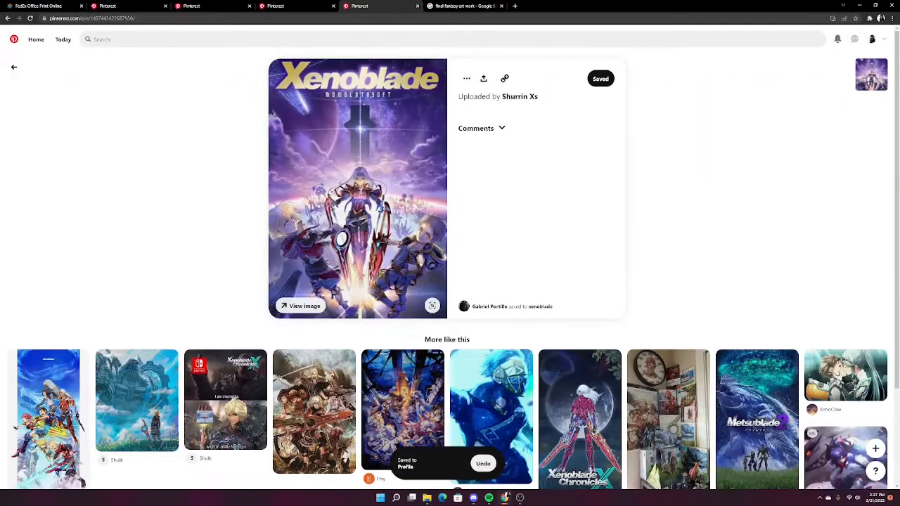
pyautogui.click(476, 128)
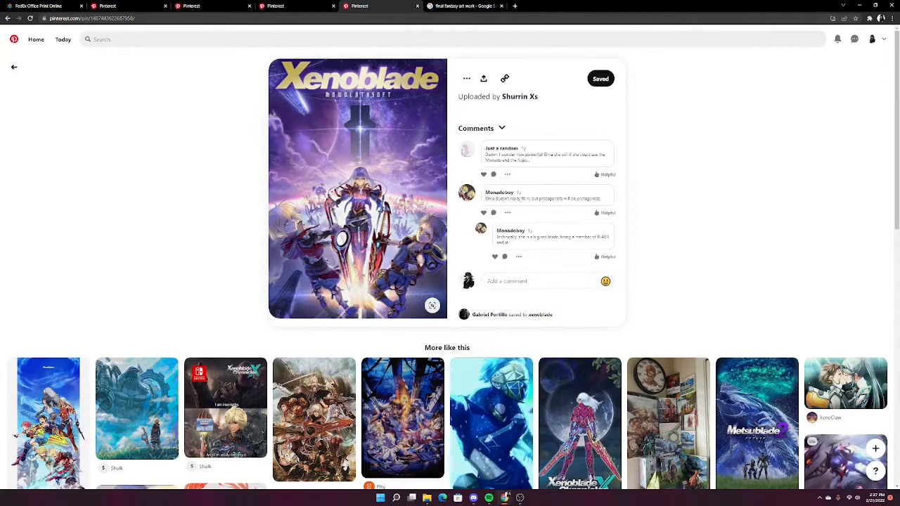
pyautogui.click(464, 5)
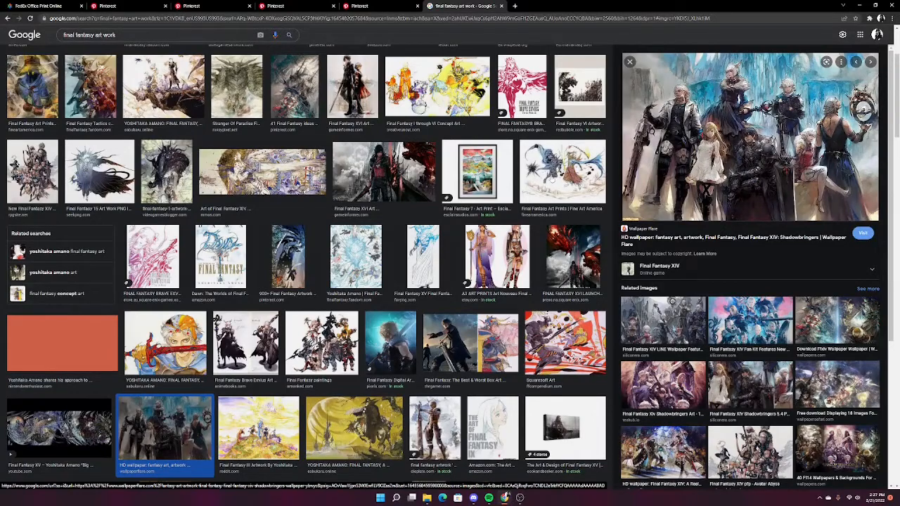
# Step: Revisit the manga girl pin, then switch to the FedEx Office print upload page
pyautogui.click(579, 85)
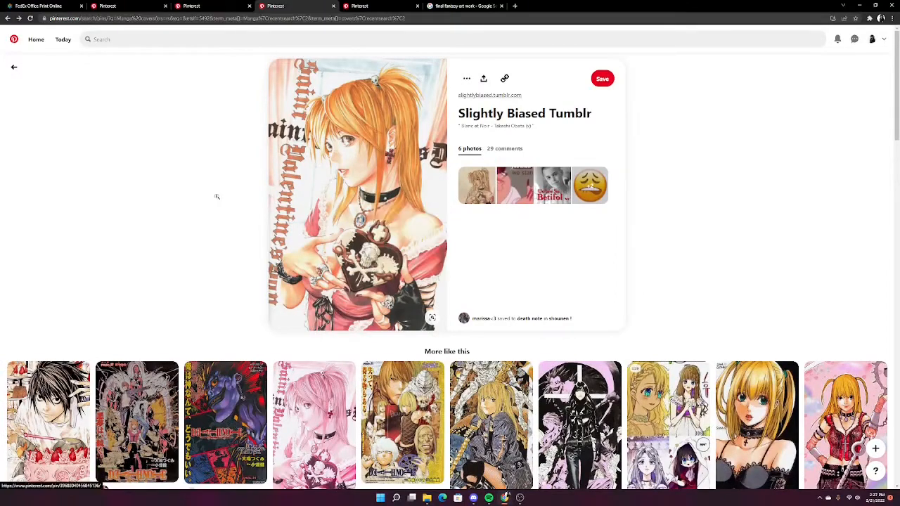
pyautogui.click(39, 6)
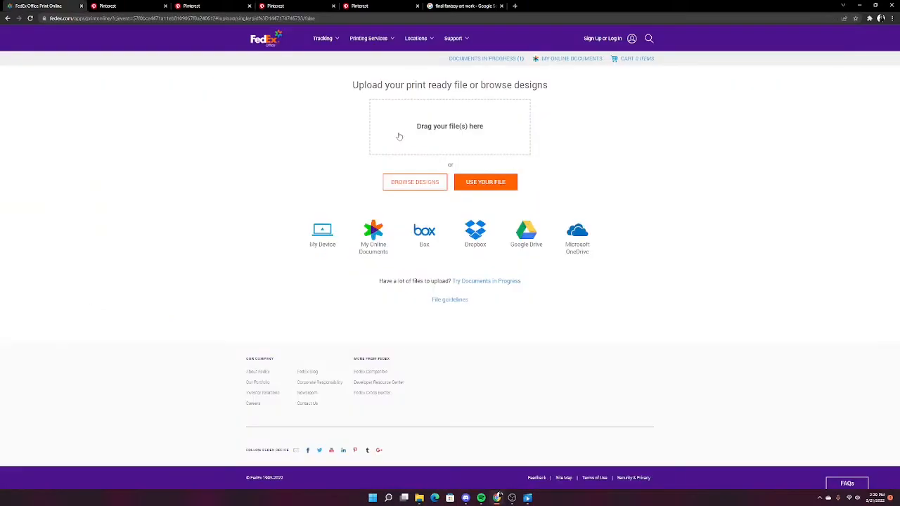
pyautogui.moveTo(318, 107)
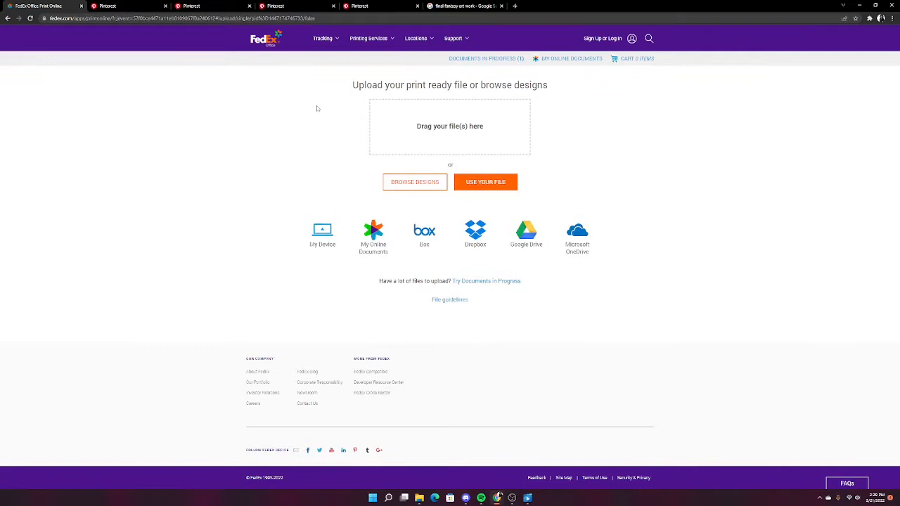
pyautogui.moveTo(318, 109)
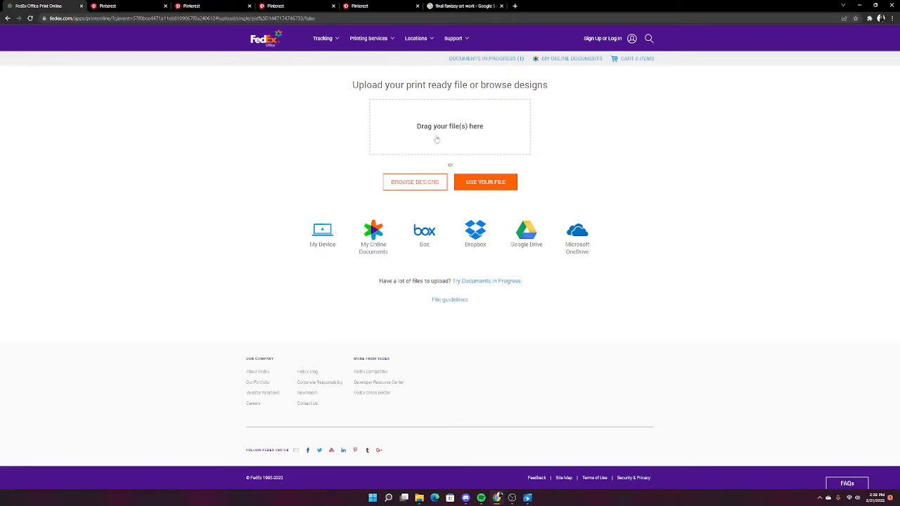
pyautogui.moveTo(449, 127)
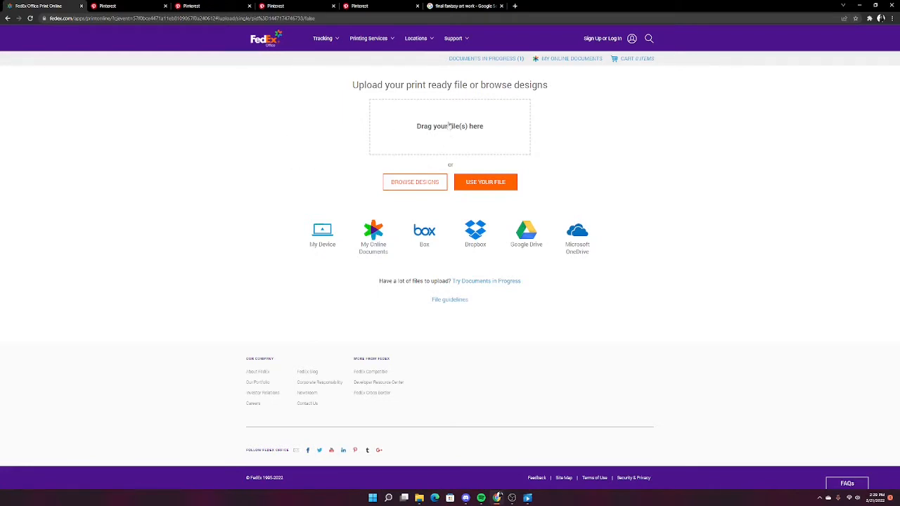
pyautogui.moveTo(464, 135)
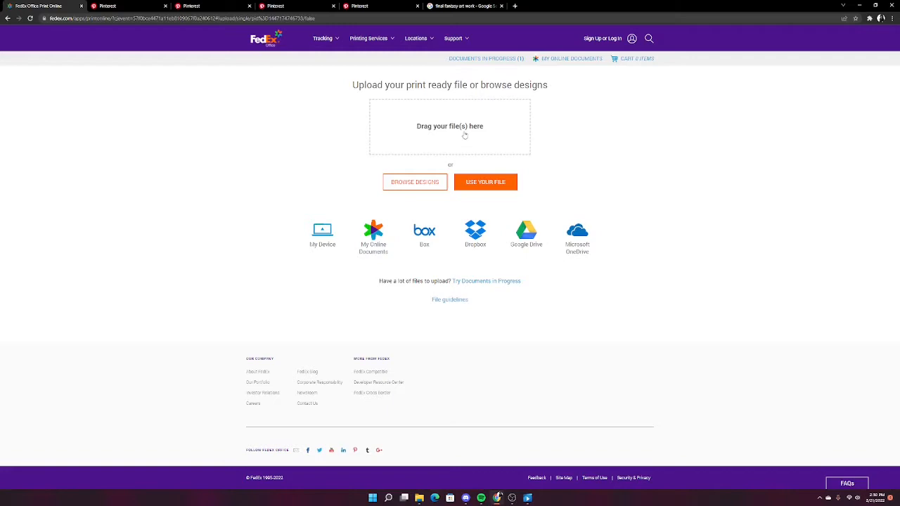
# Step: Choose My Device to browse the Downloads > Posters folder for upload
pyautogui.click(484, 182)
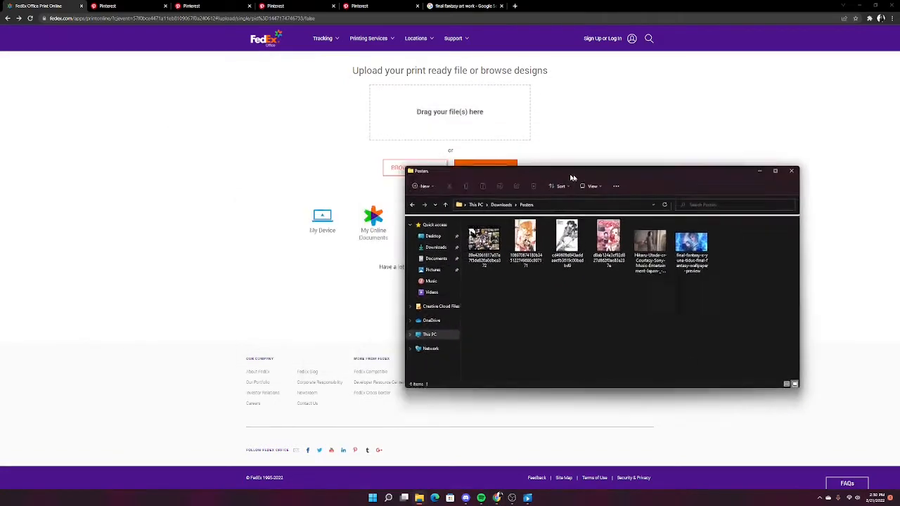
# Step: Drag all the Posters folder images onto the 'Drag your file(s) here' drop zone
pyautogui.moveTo(572, 176); pyautogui.dragTo(649, 104)
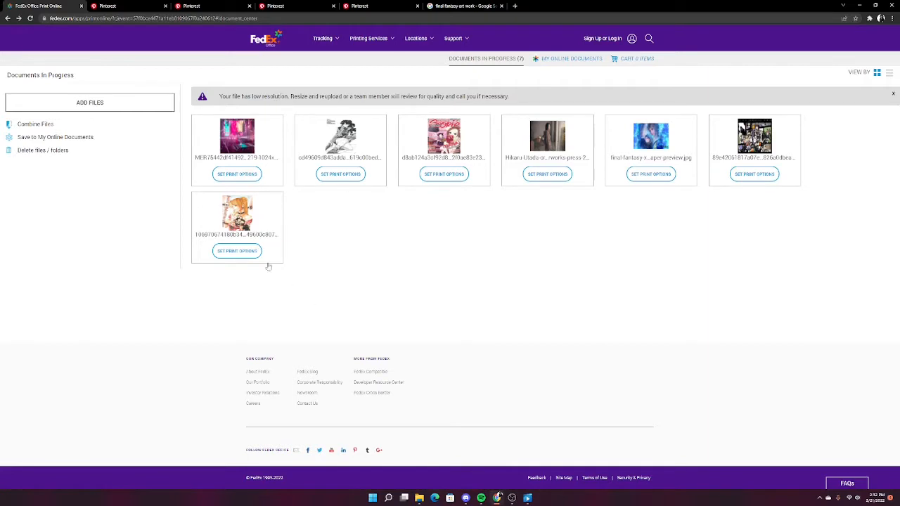
# Step: Give the orange-haired girl print 11" x 17" size and Gloss Cover (100 lb.) paper
pyautogui.click(237, 251)
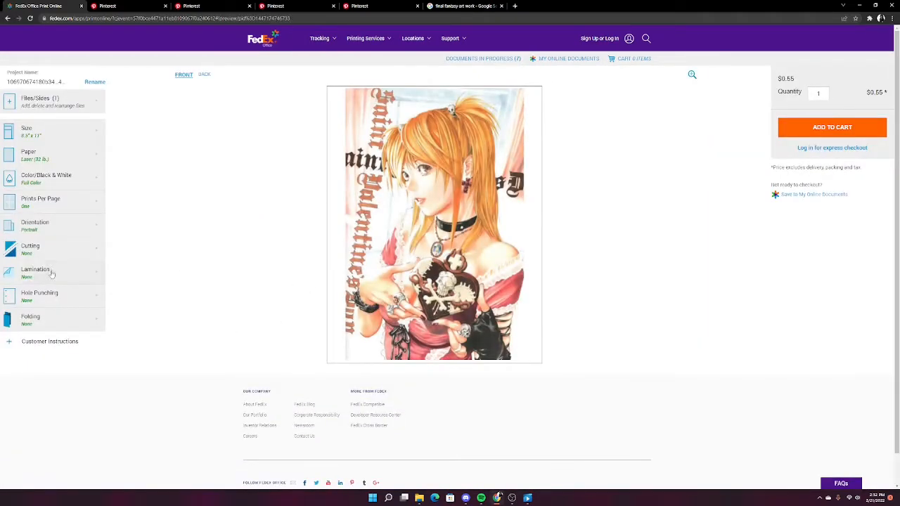
pyautogui.click(28, 130)
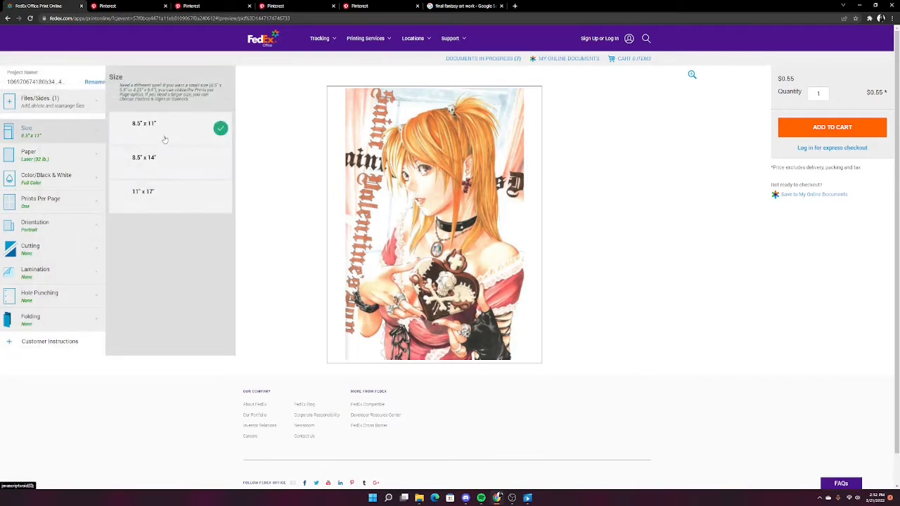
pyautogui.moveTo(168, 187)
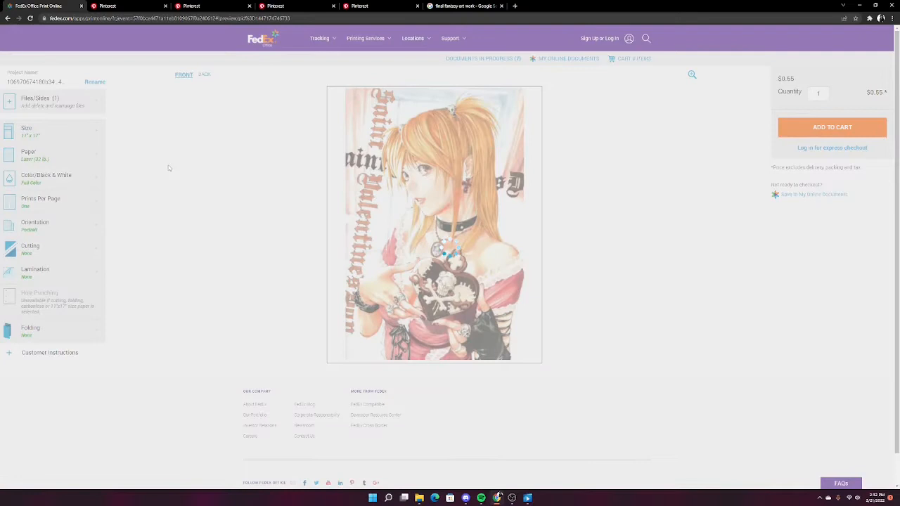
pyautogui.click(27, 130)
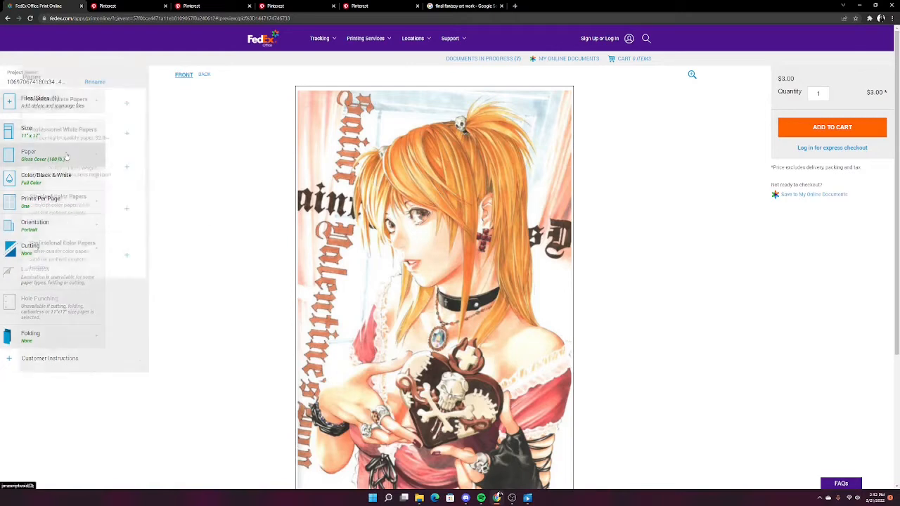
pyautogui.click(28, 155)
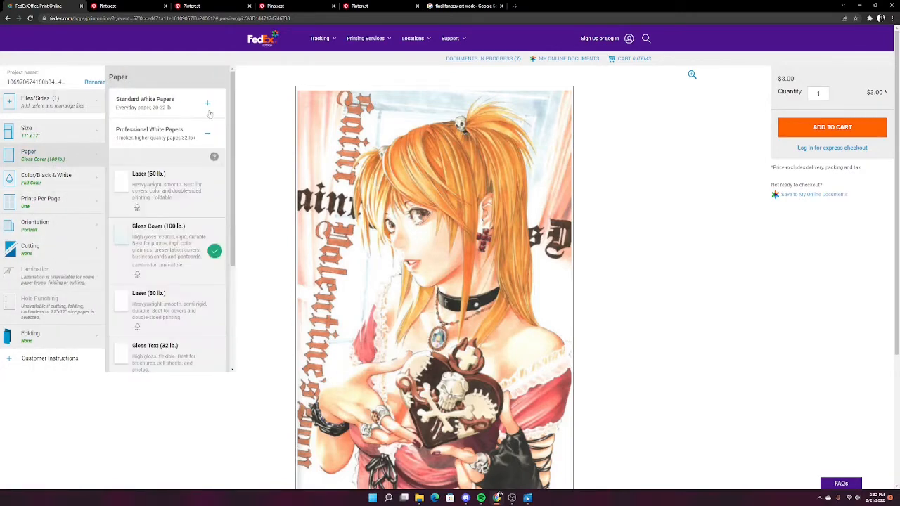
# Step: Try Black & White, revert to Full Color with Gloss Text paper, then open the Evangelion print options
pyautogui.click(46, 177)
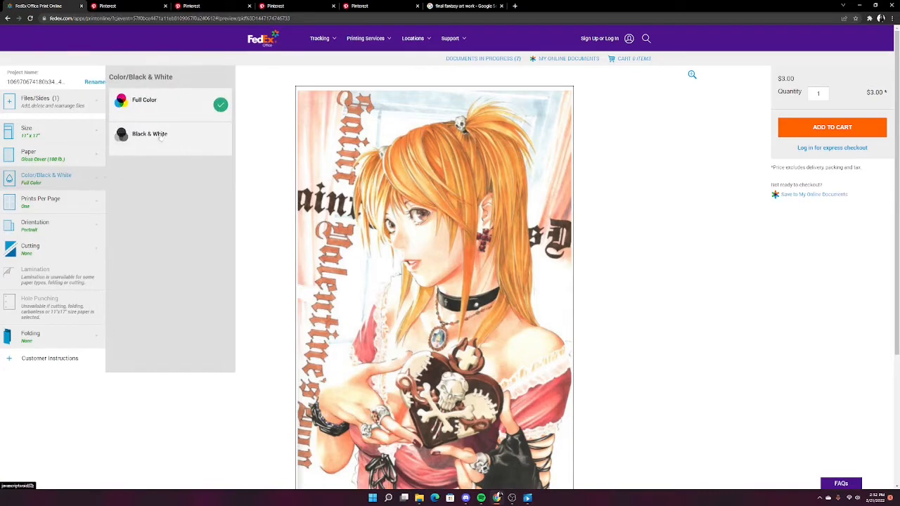
pyautogui.click(150, 134)
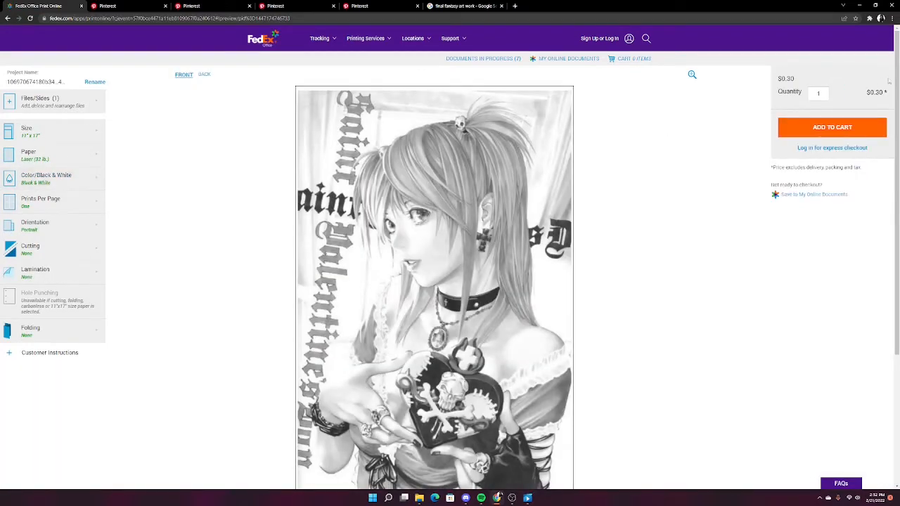
pyautogui.click(46, 180)
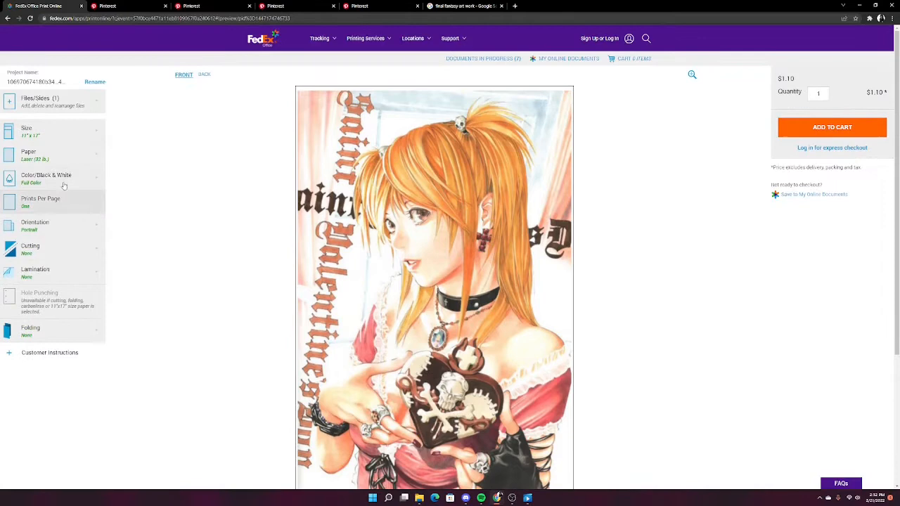
pyautogui.click(31, 153)
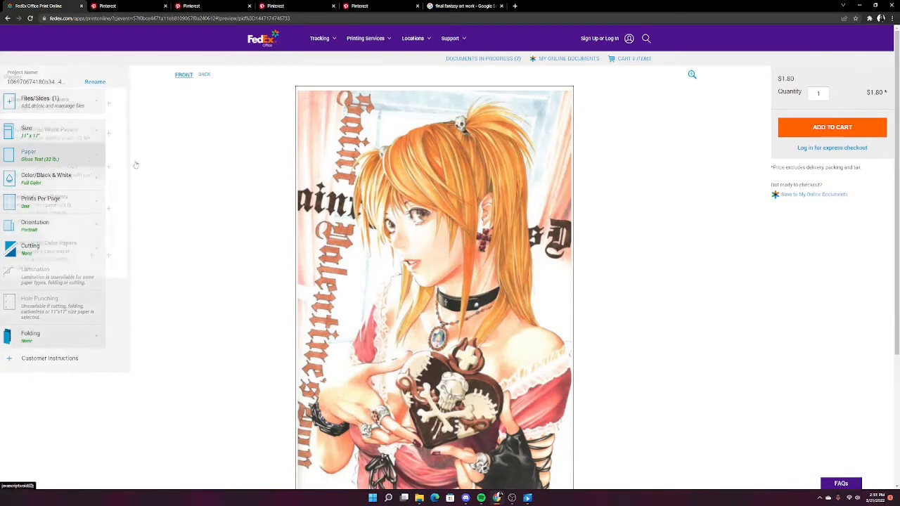
pyautogui.click(35, 154)
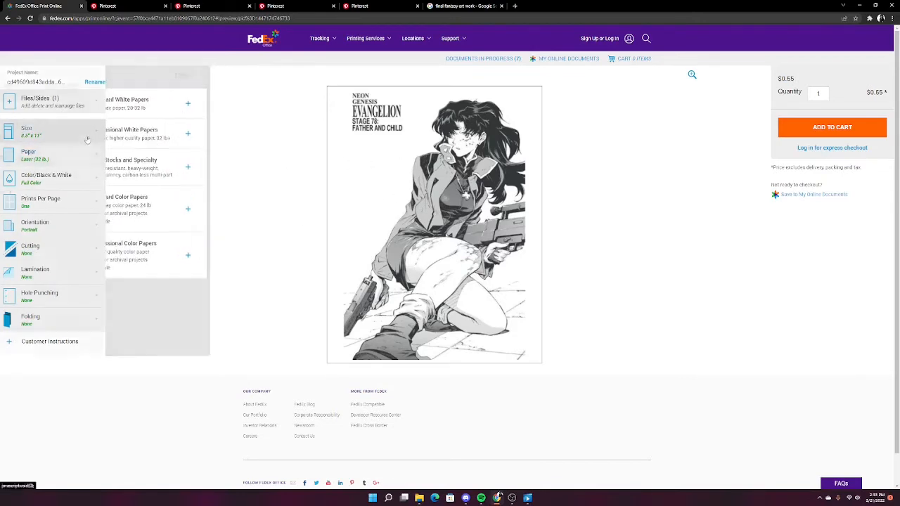
# Step: Set the 8.5x11 Evangelion page to Black & White ($0.15) and add it to the cart
pyautogui.click(43, 133)
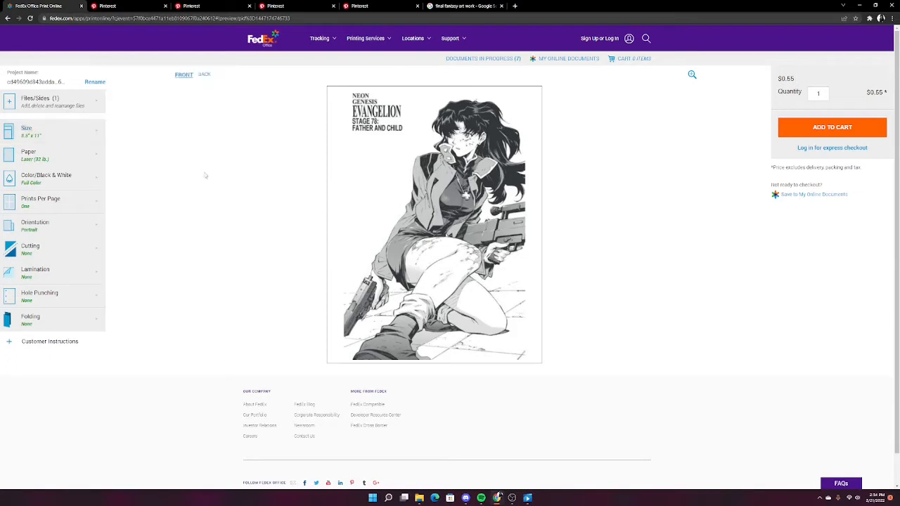
pyautogui.click(47, 177)
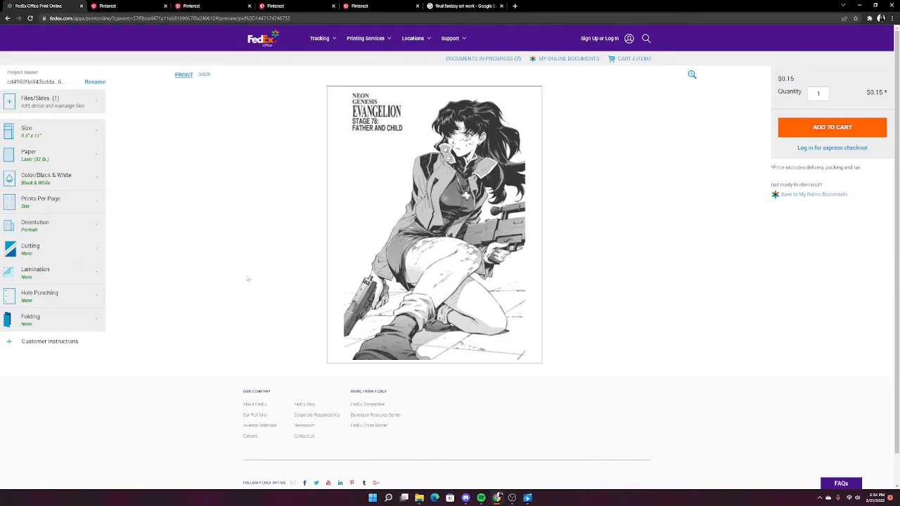
pyautogui.click(832, 128)
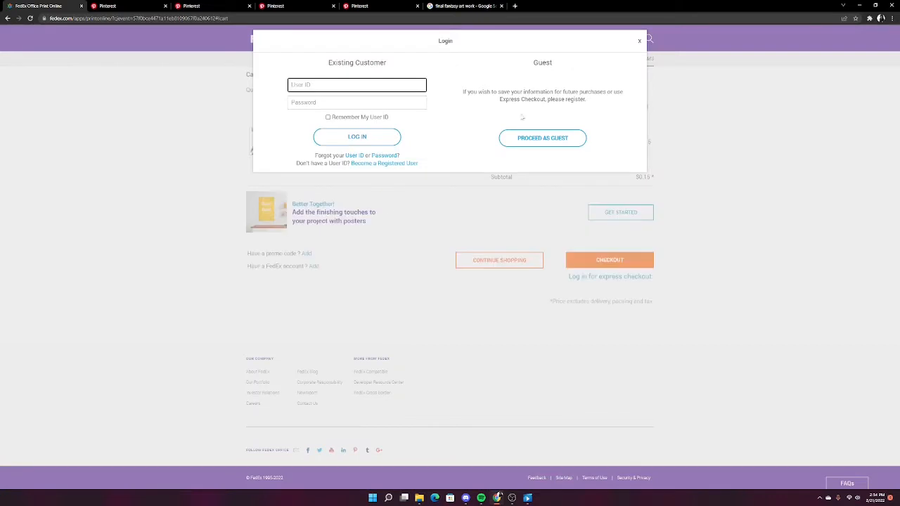
# Step: Proceed as Guest from the Login dialog to reach Pickup or Delivery
pyautogui.click(542, 138)
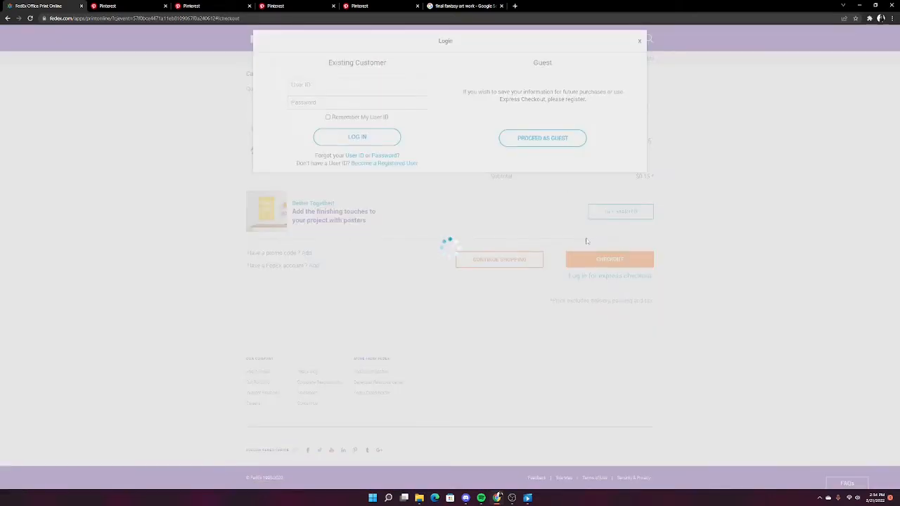
pyautogui.click(542, 138)
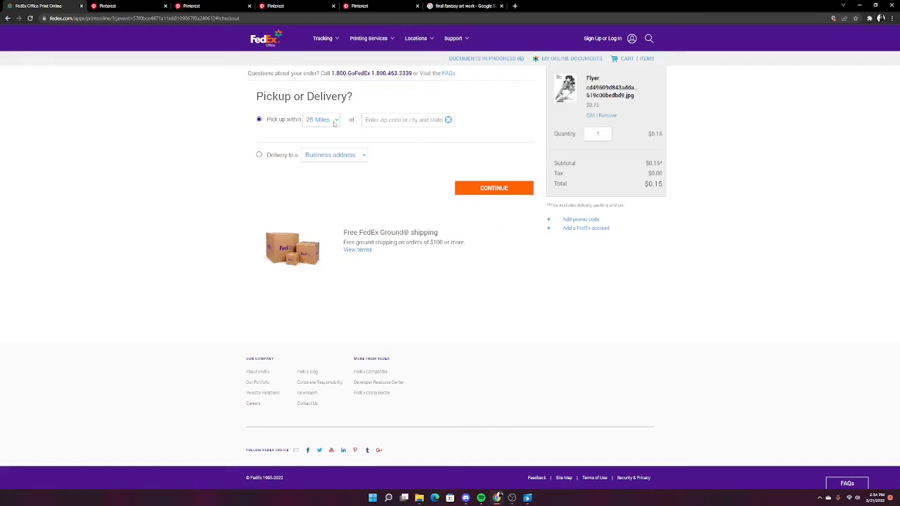
pyautogui.moveTo(545, 245)
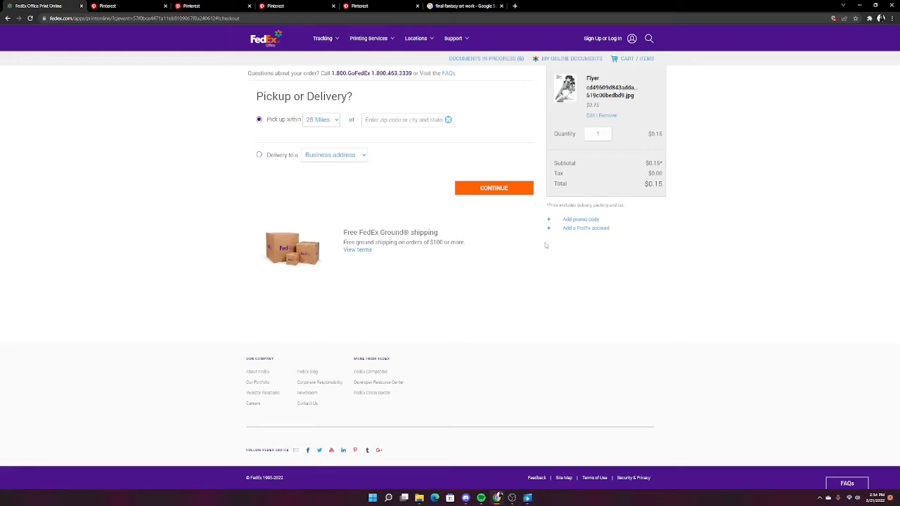